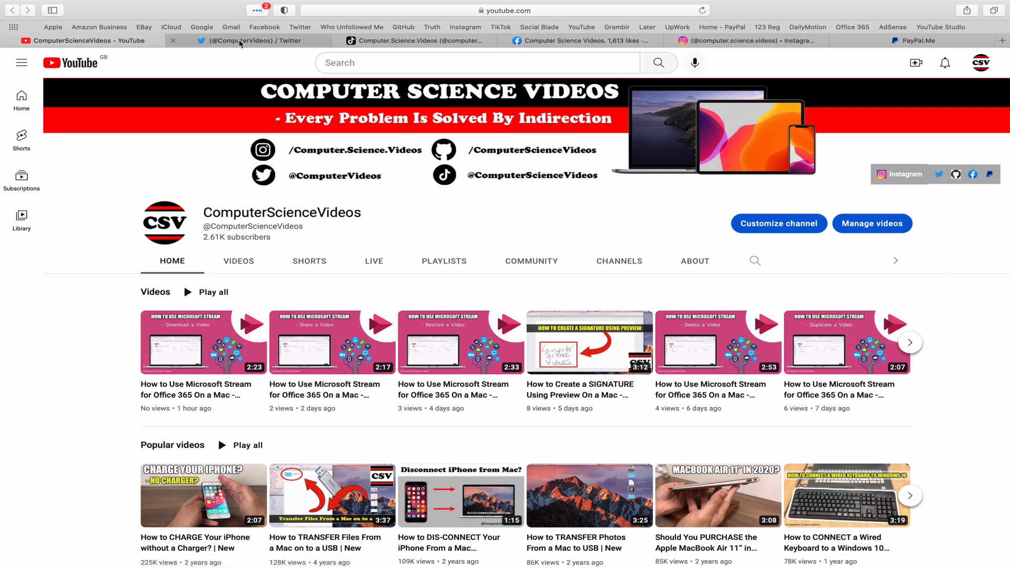
Review the channel's Twitter page, then its Facebook page
left_click(247, 40)
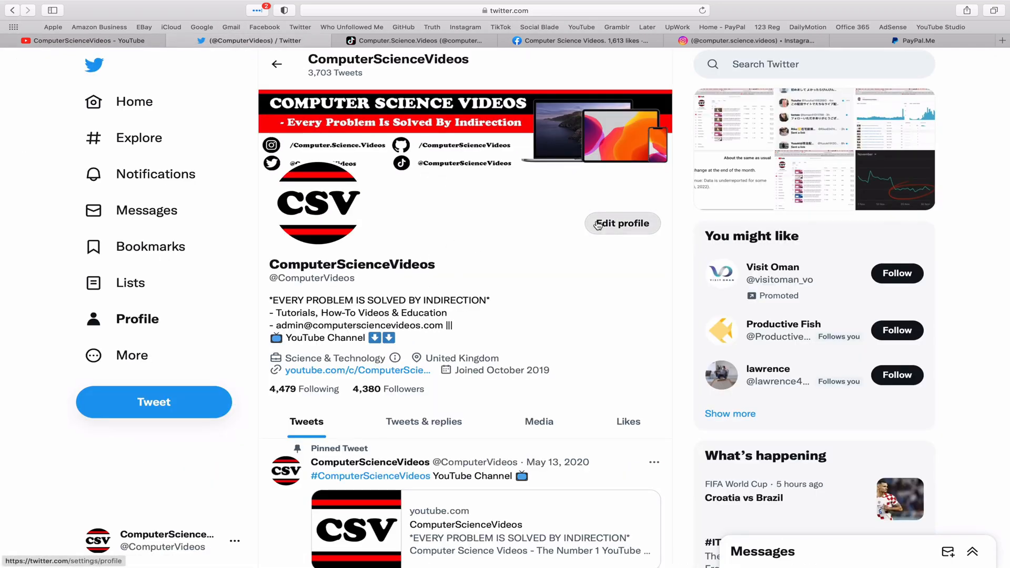
mouse_move(476, 84)
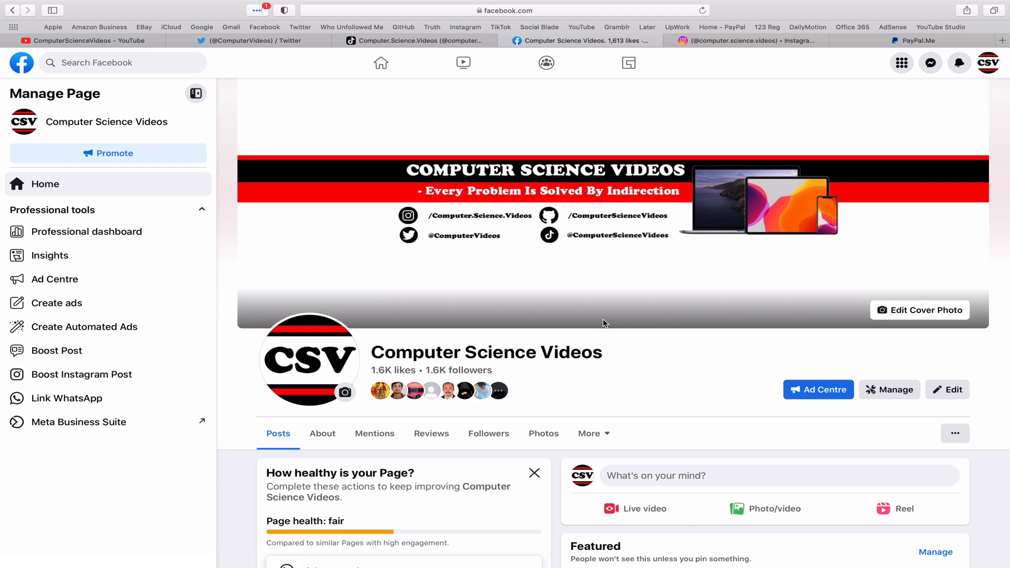
left_click(725, 41)
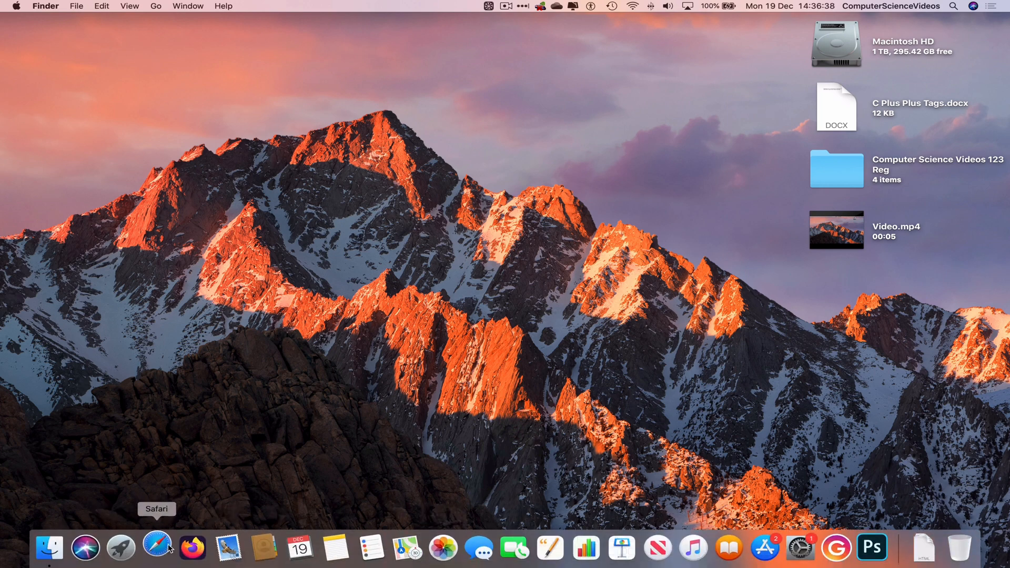
Launch Safari from the Dock and go to the Dailymotion site via the bookmark
left_click(157, 549)
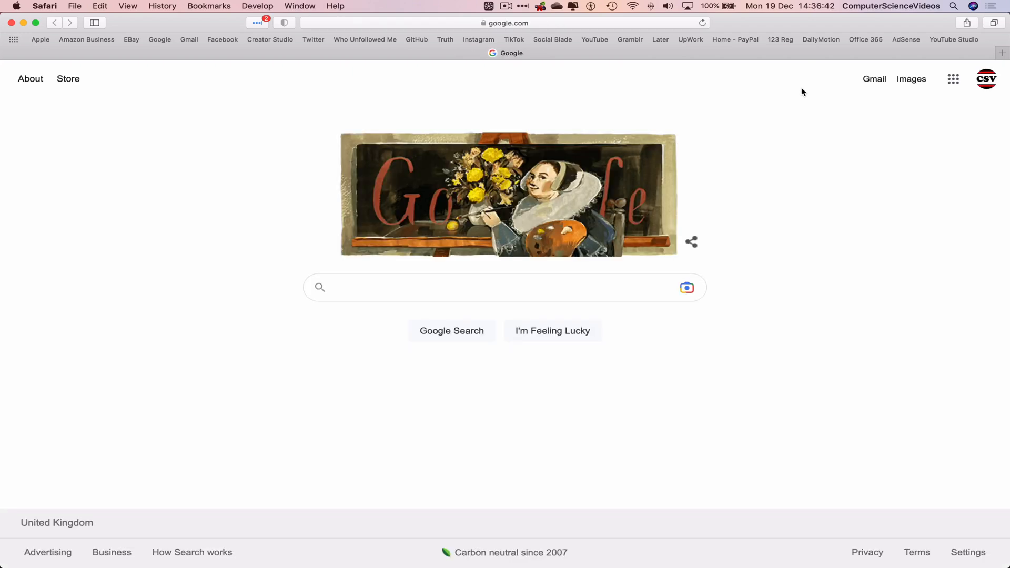
left_click(820, 39)
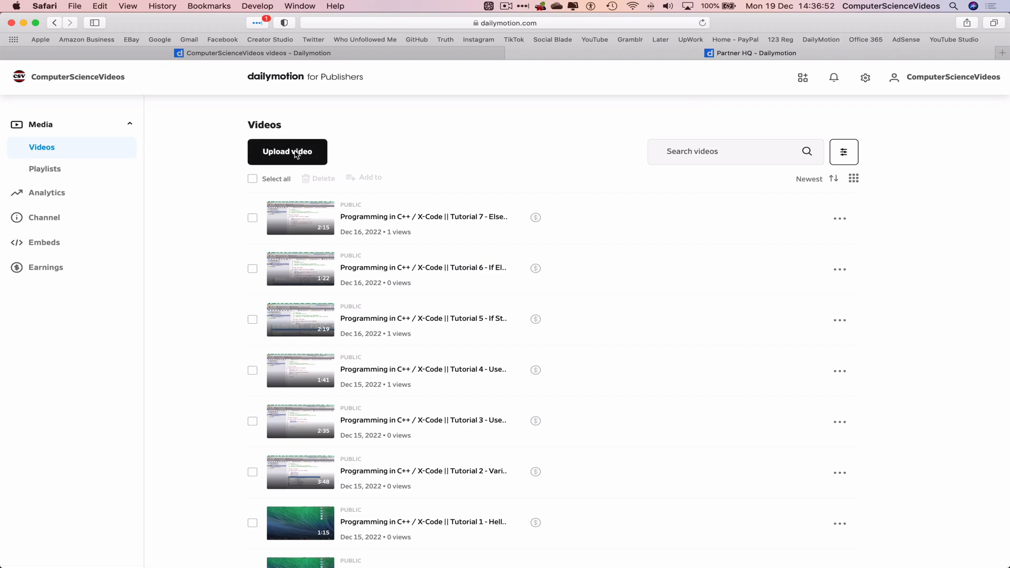
Upload Video.mp4 from the desktop as a new Dailymotion video
left_click(287, 152)
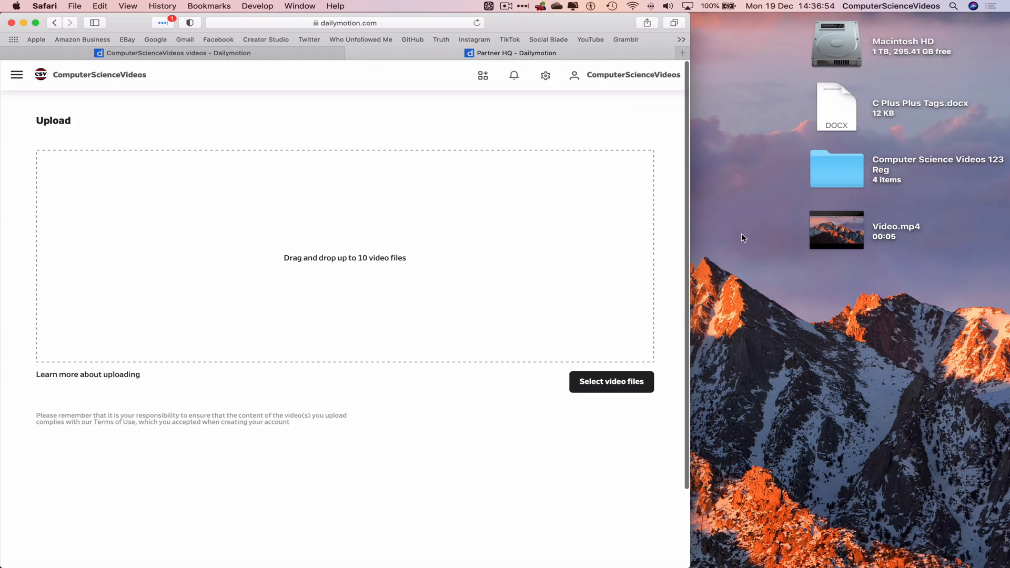
left_click(835, 230)
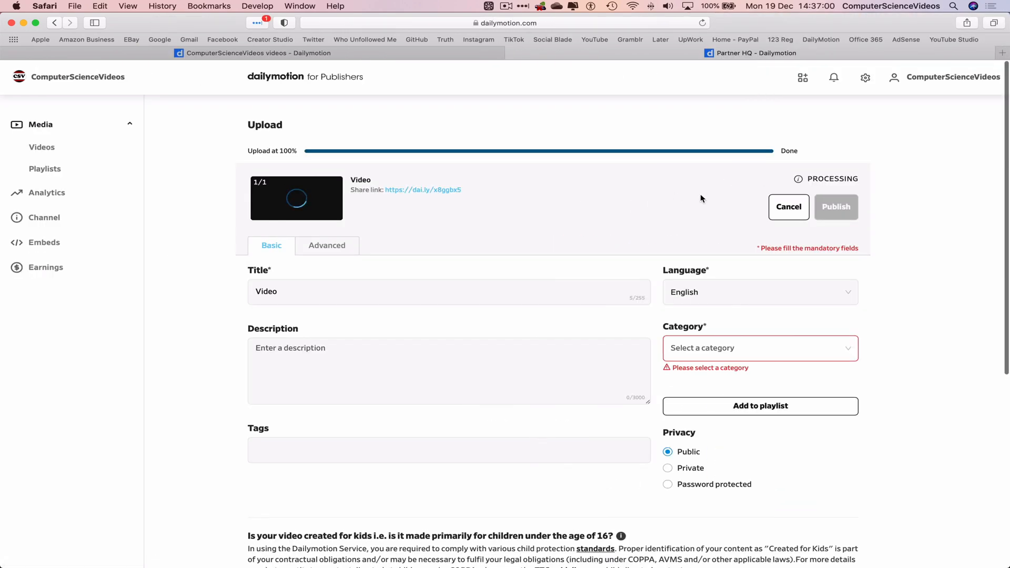
mouse_move(683, 193)
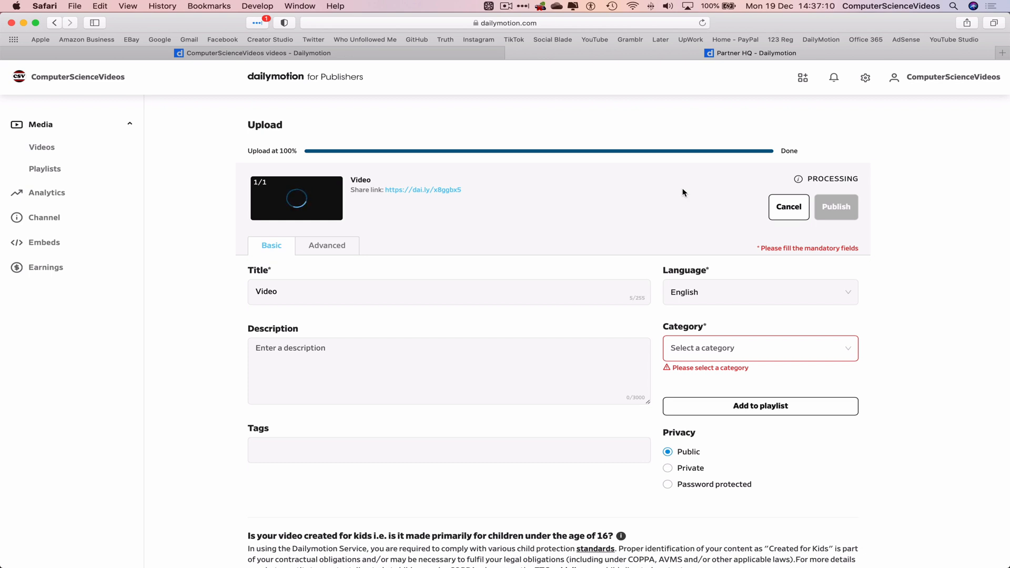
mouse_move(743, 357)
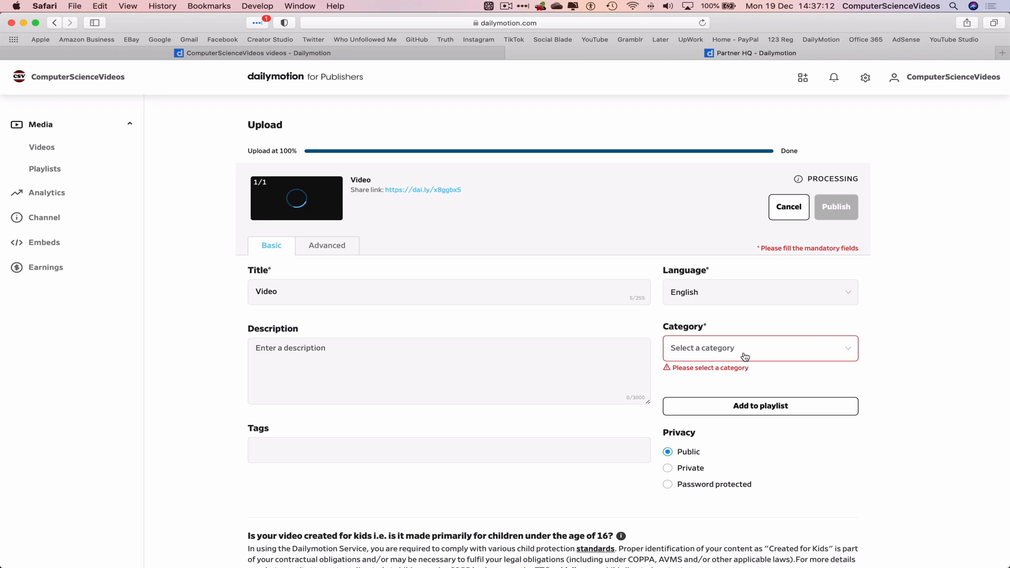
left_click(300, 291)
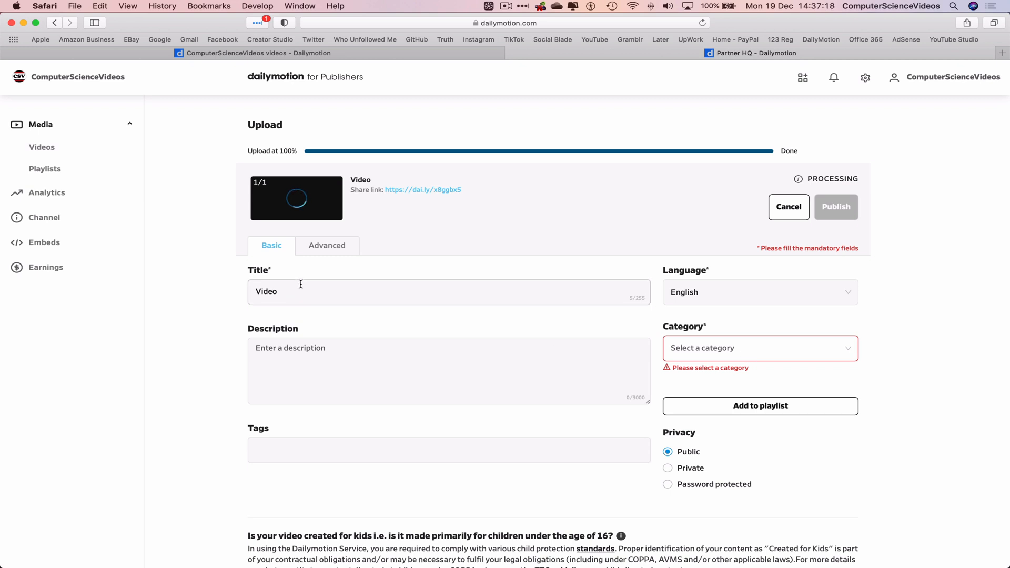
Enter 'Video' as the description and tag for the uploaded video
double_click(266, 292)
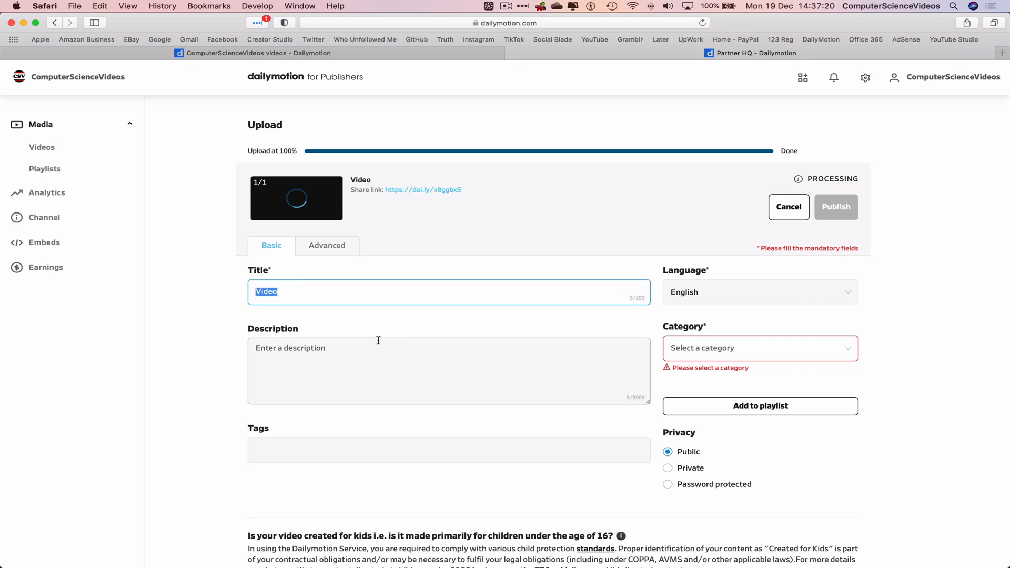
left_click(386, 358)
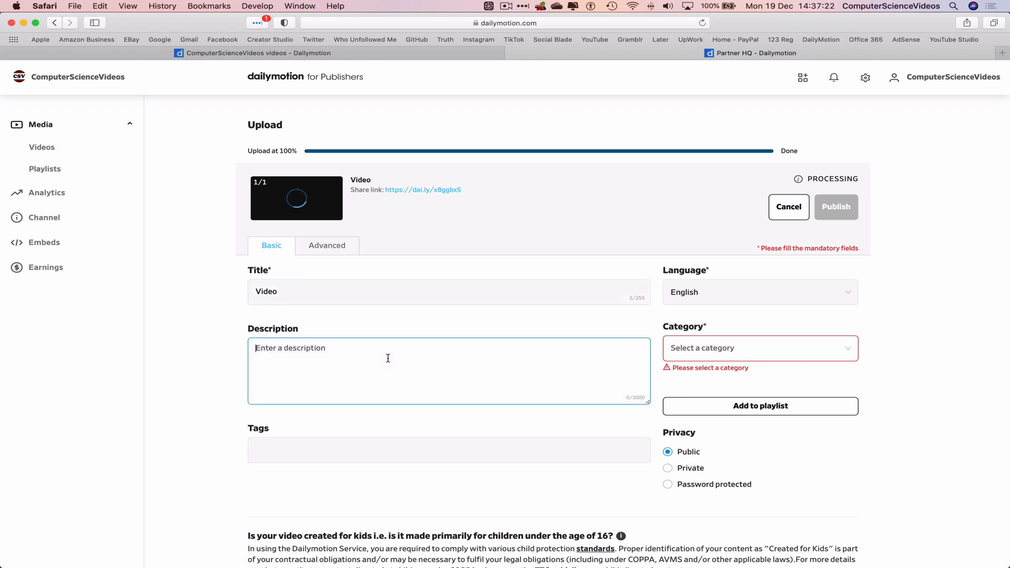
type("Video")
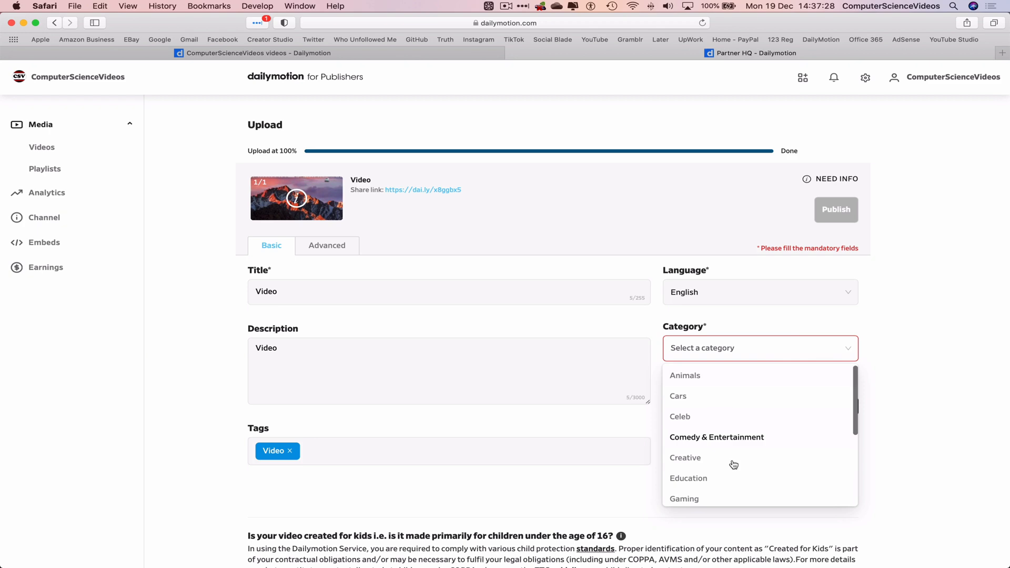
left_click(687, 477)
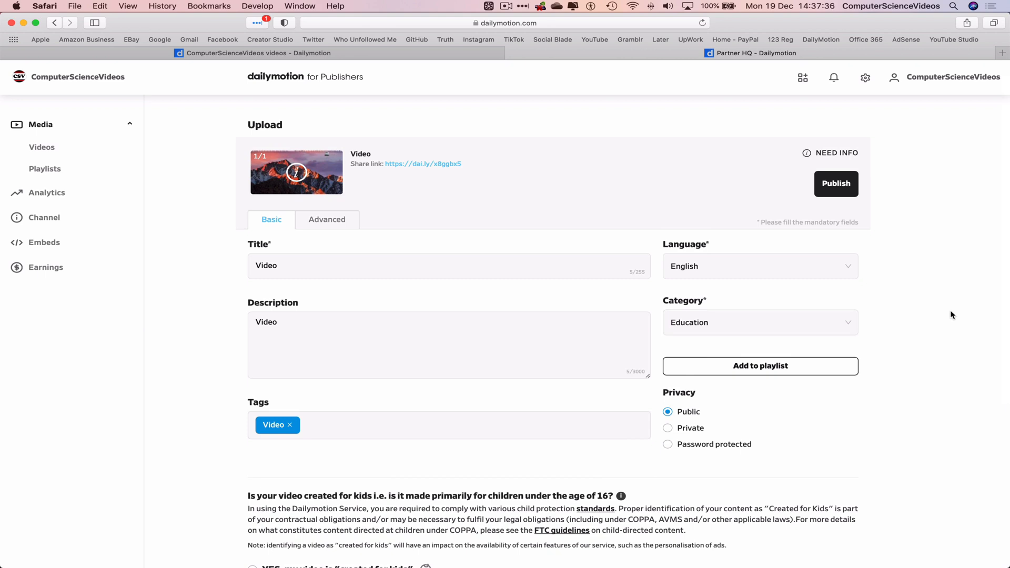
mouse_move(896, 404)
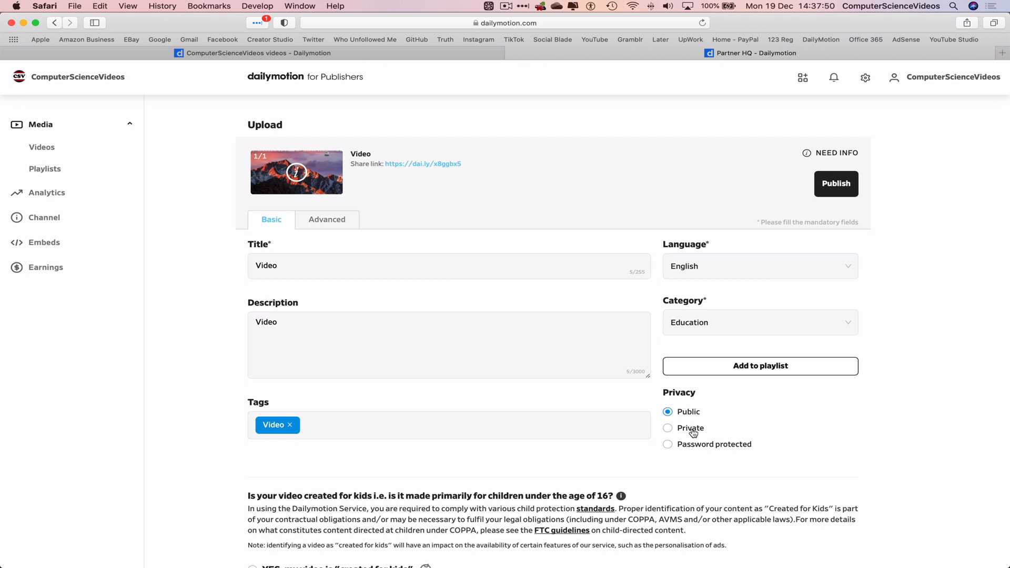
mouse_move(727, 430)
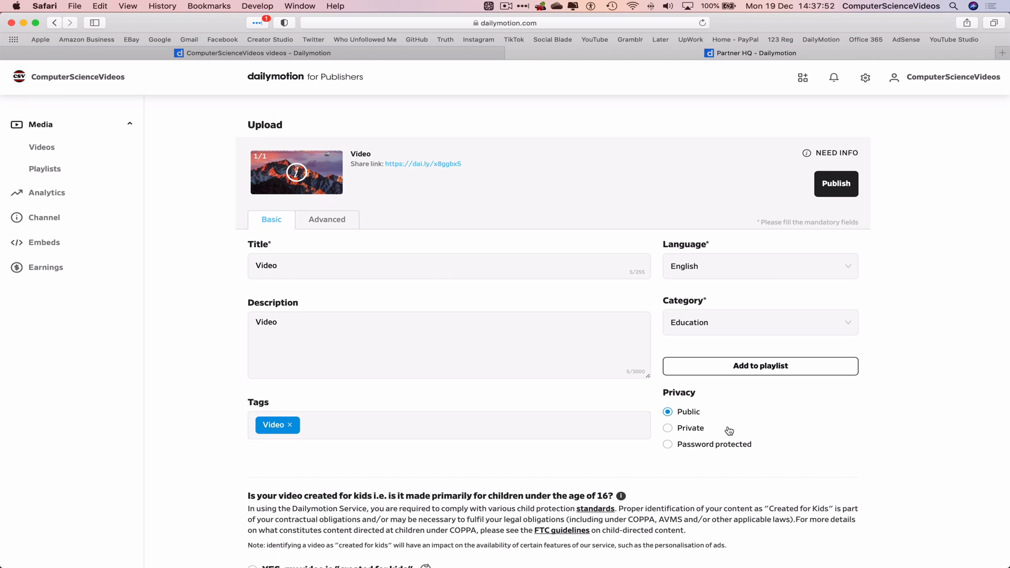
Set the video to Private and save its details
left_click(667, 428)
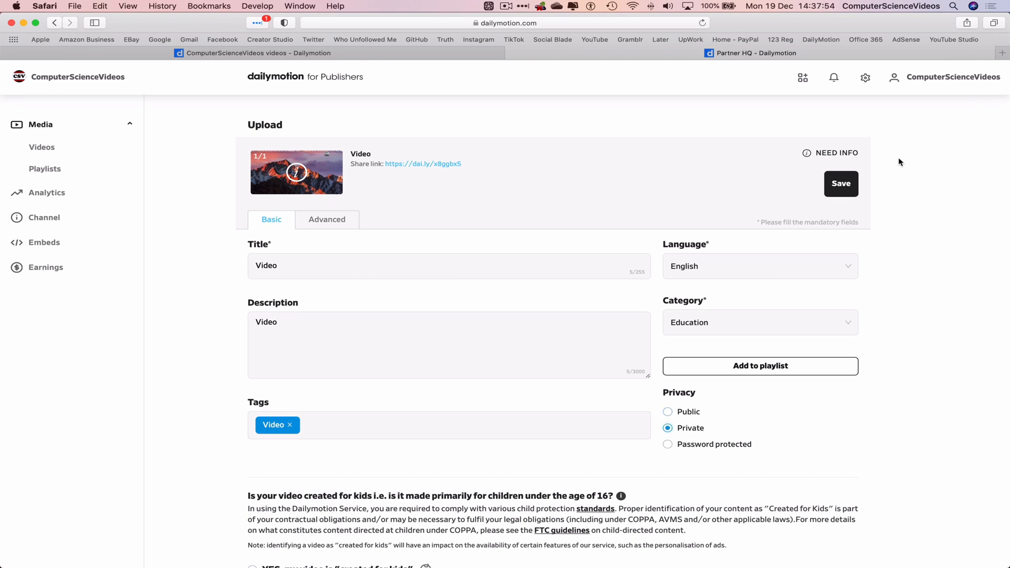
left_click(839, 183)
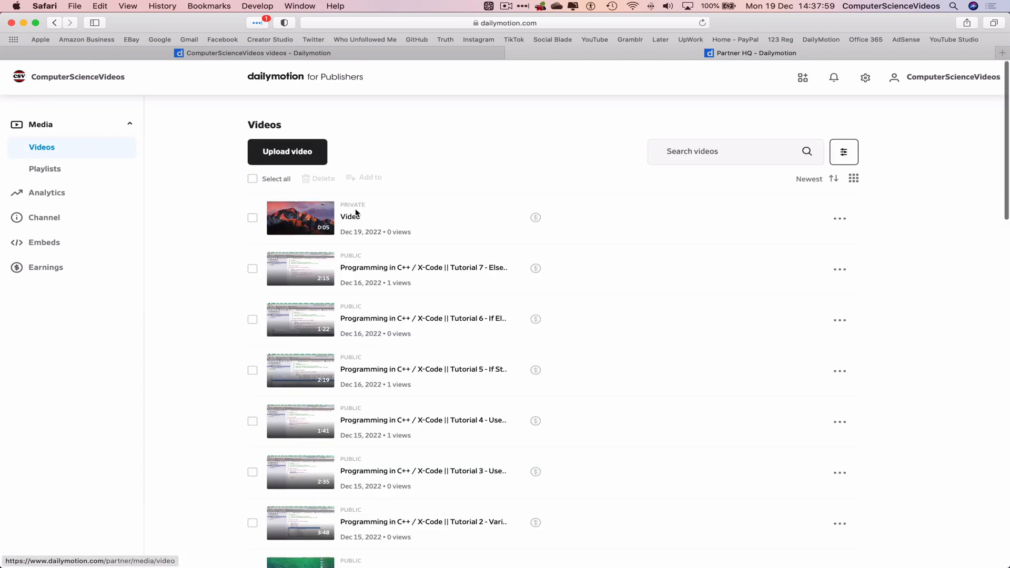
mouse_move(423, 267)
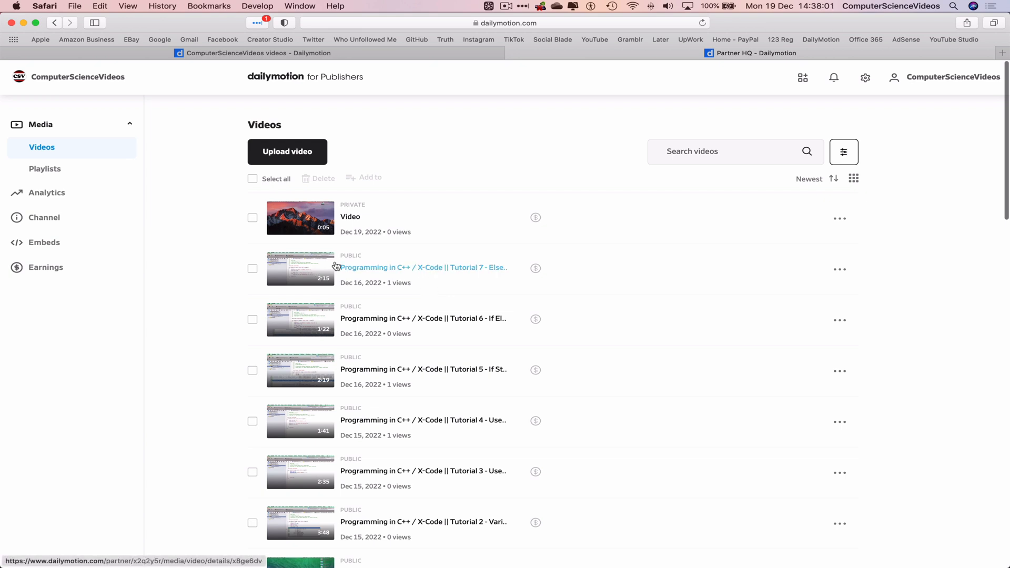
scroll("down", 3)
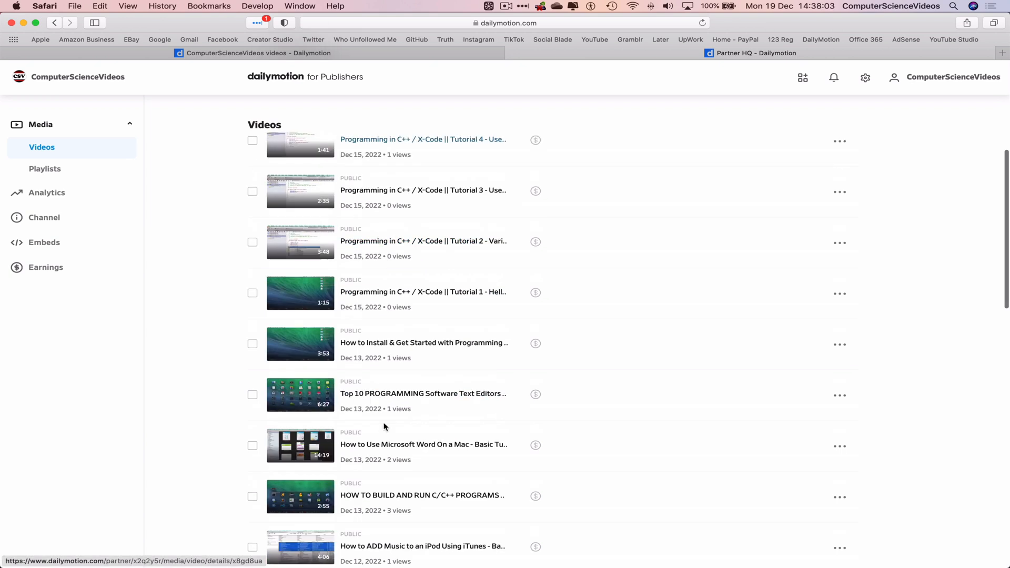